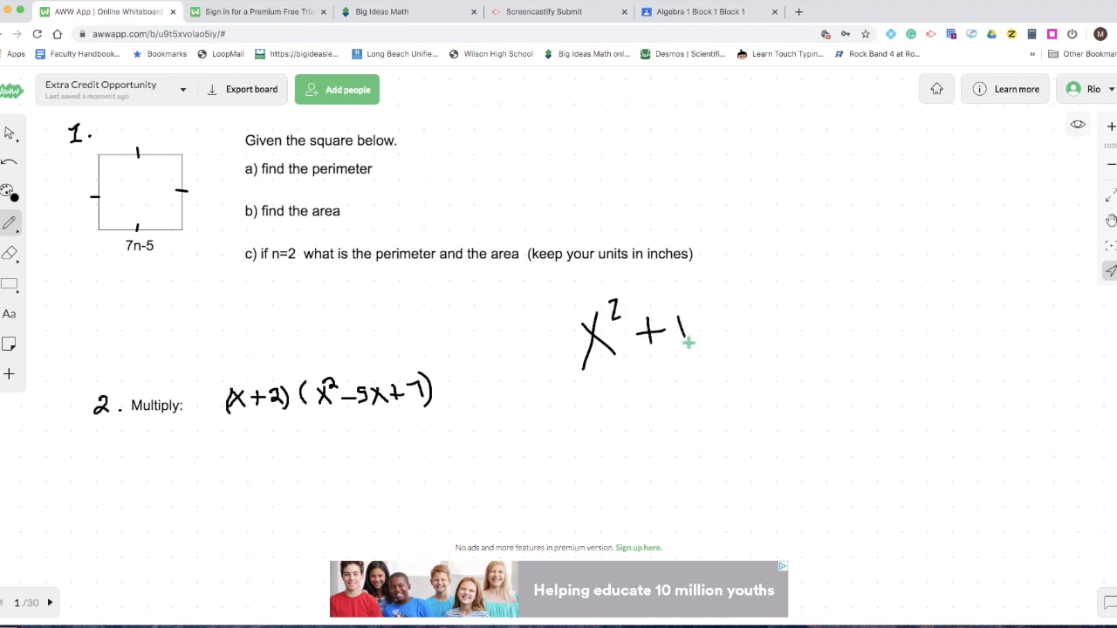
Erase the scribbled x² + 1 and stray test lines, leaving one tiny mark
left_click(10, 223)
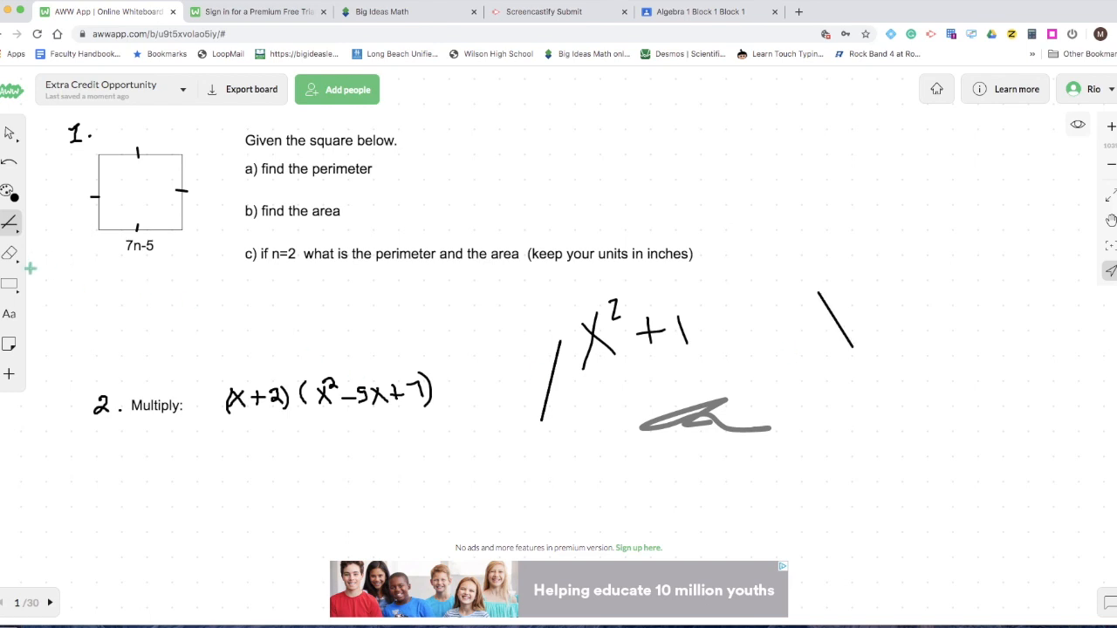
left_click(10, 253)
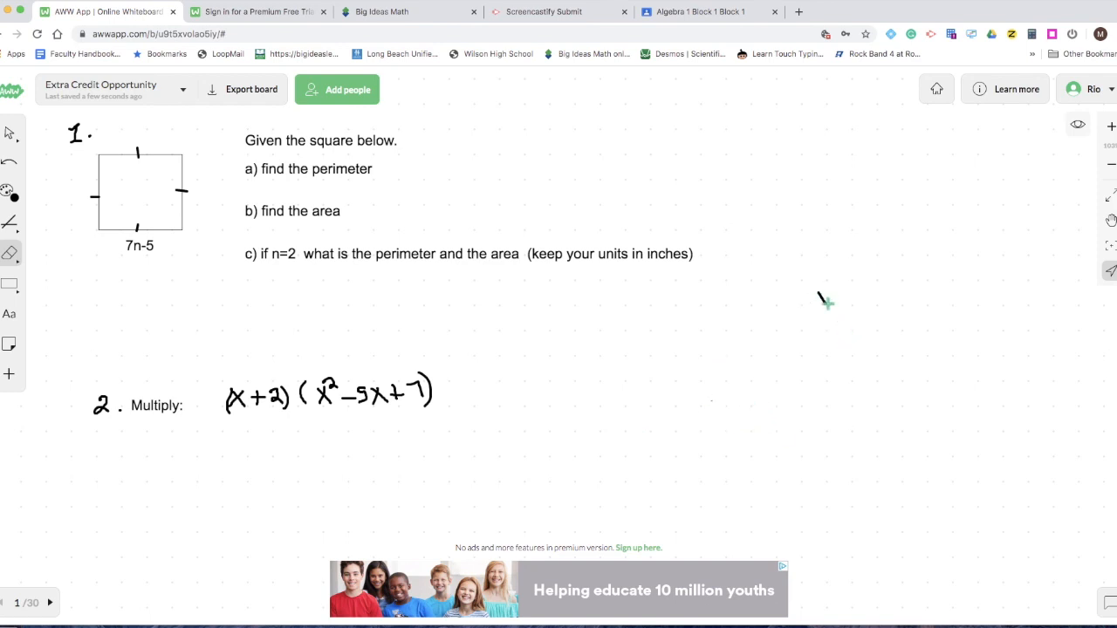
Erase the last tiny mark so only problems 1 and 2 remain
left_click(10, 253)
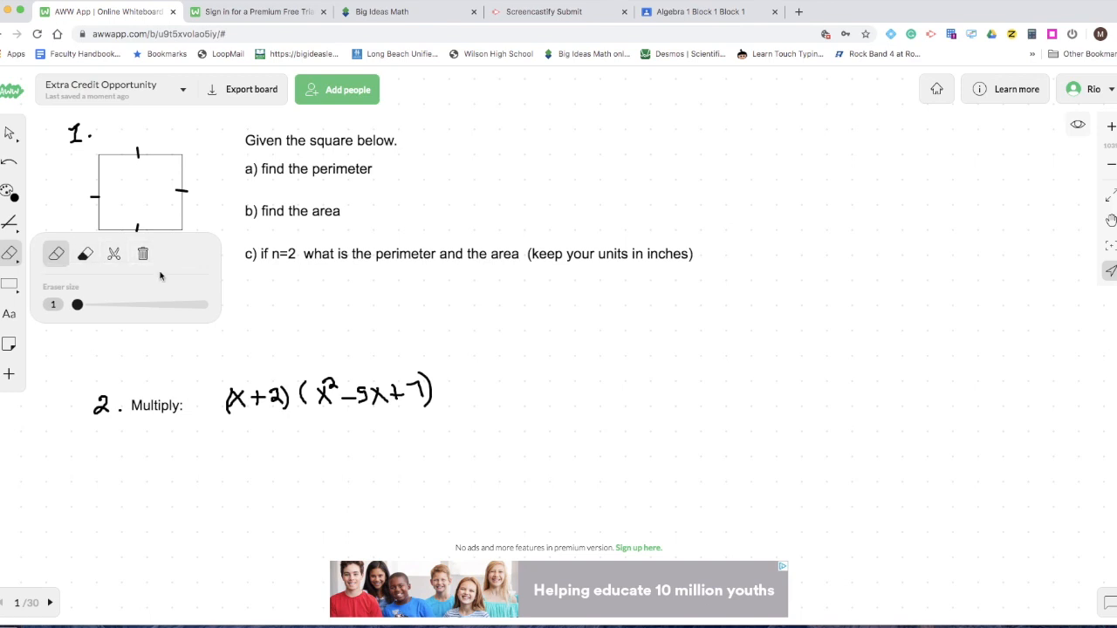
mouse_move(114, 253)
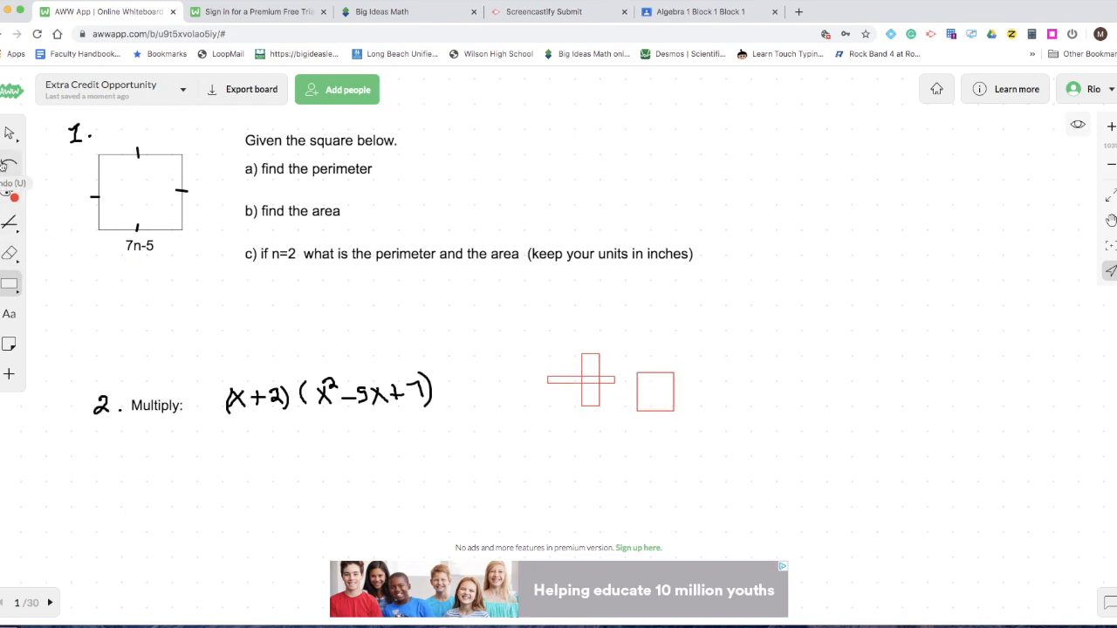
Undo the two red test shapes, leaving problem 1's square labelled 7n-5
left_click(10, 162)
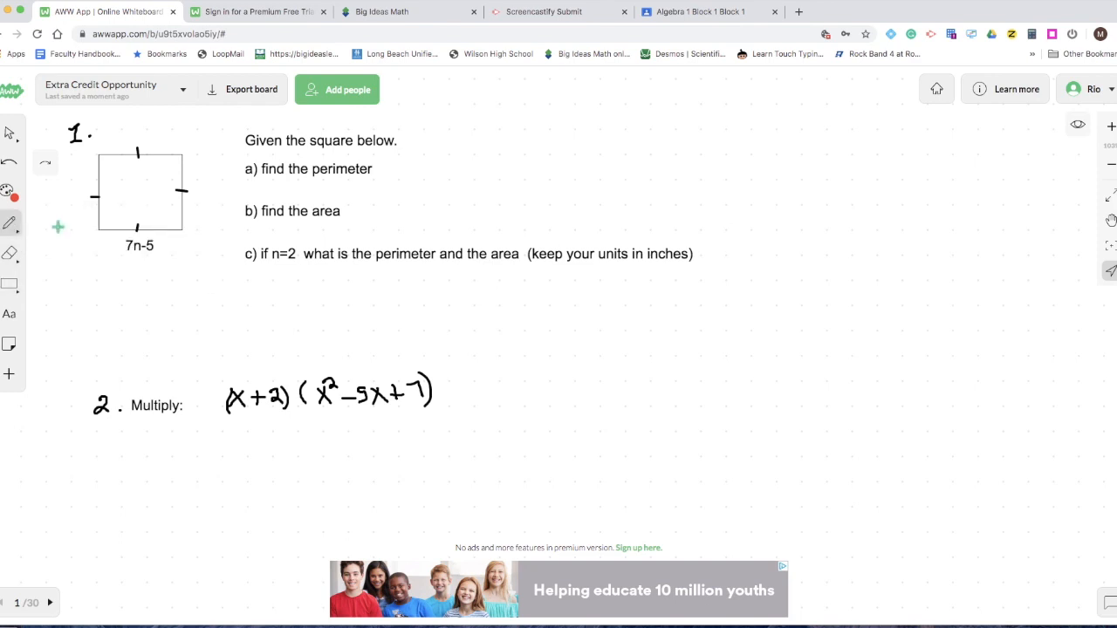
left_click_drag(561, 343, 609, 456)
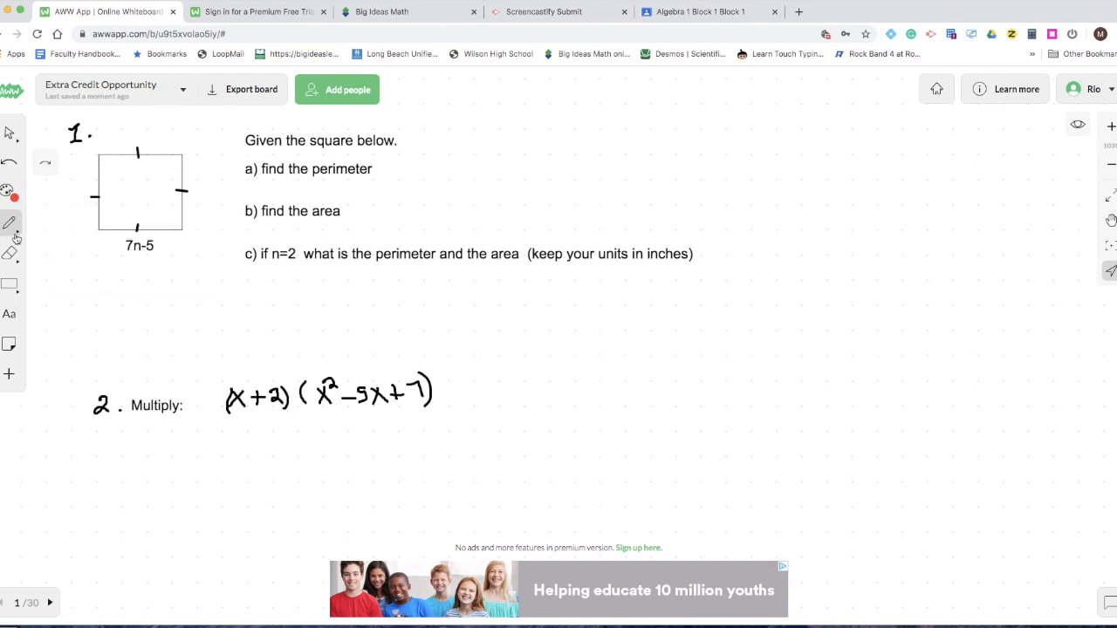
left_click(10, 223)
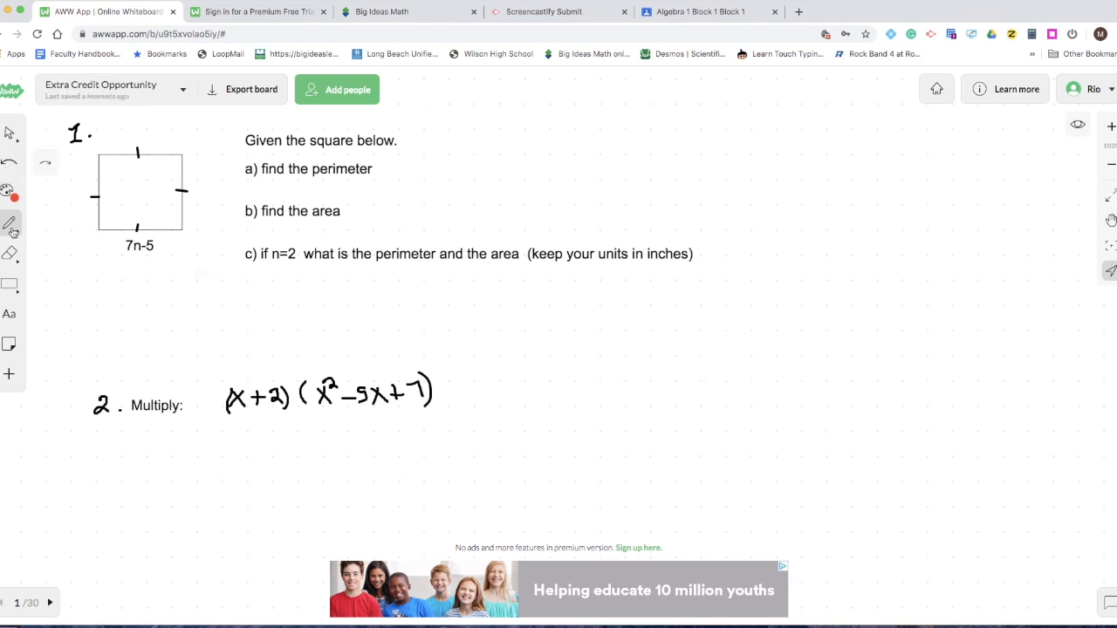
Set the pen thickness to 5 and its colour to green
left_click(10, 224)
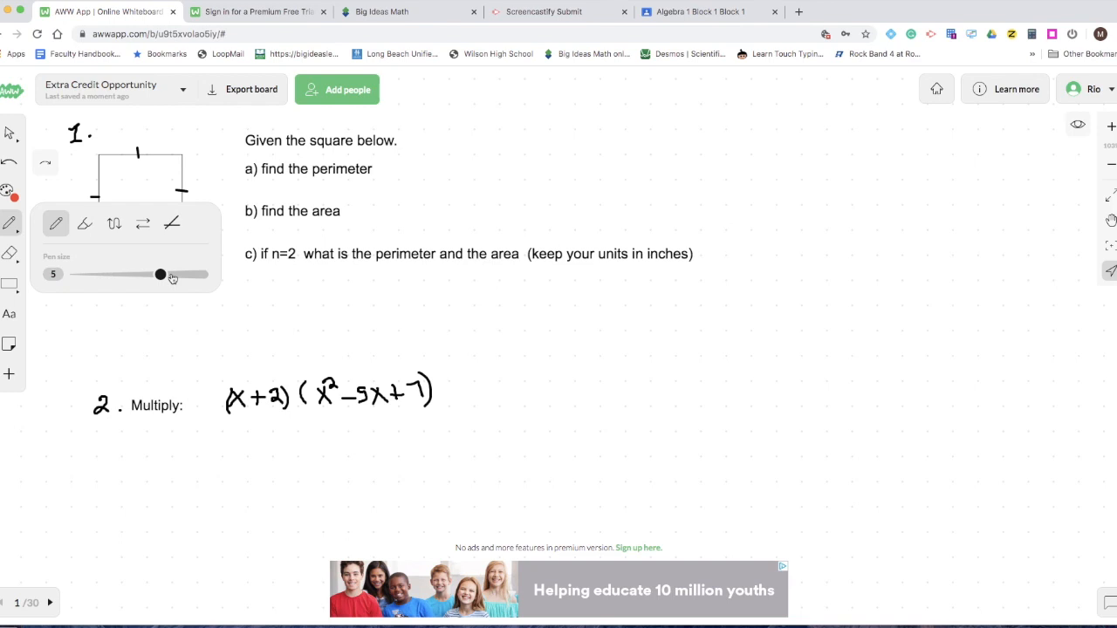
left_click_drag(161, 274, 98, 274)
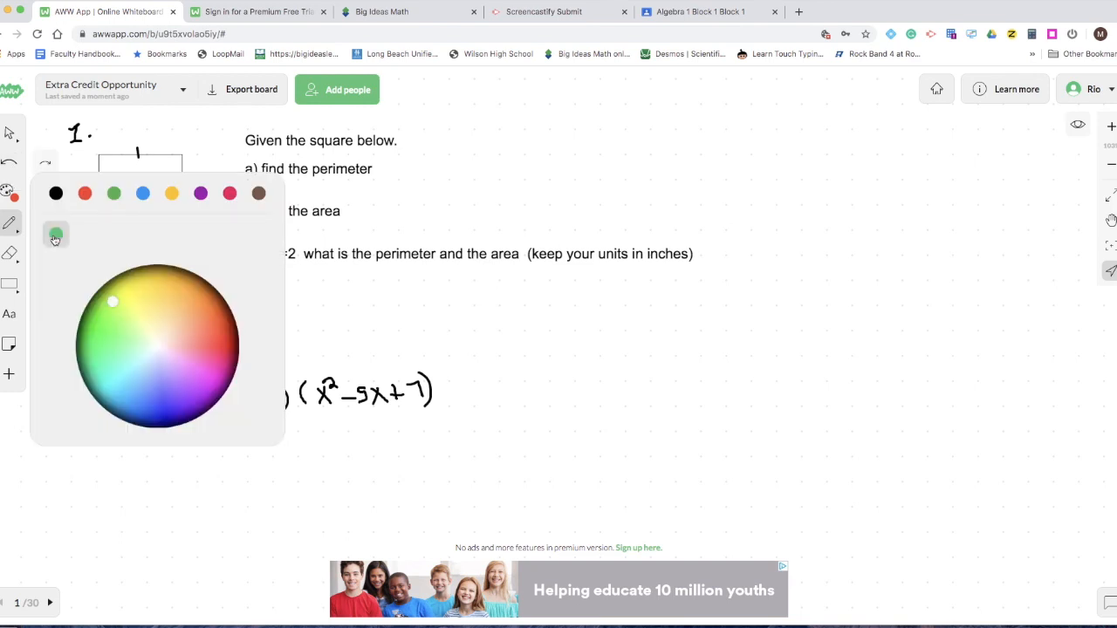
left_click(126, 307)
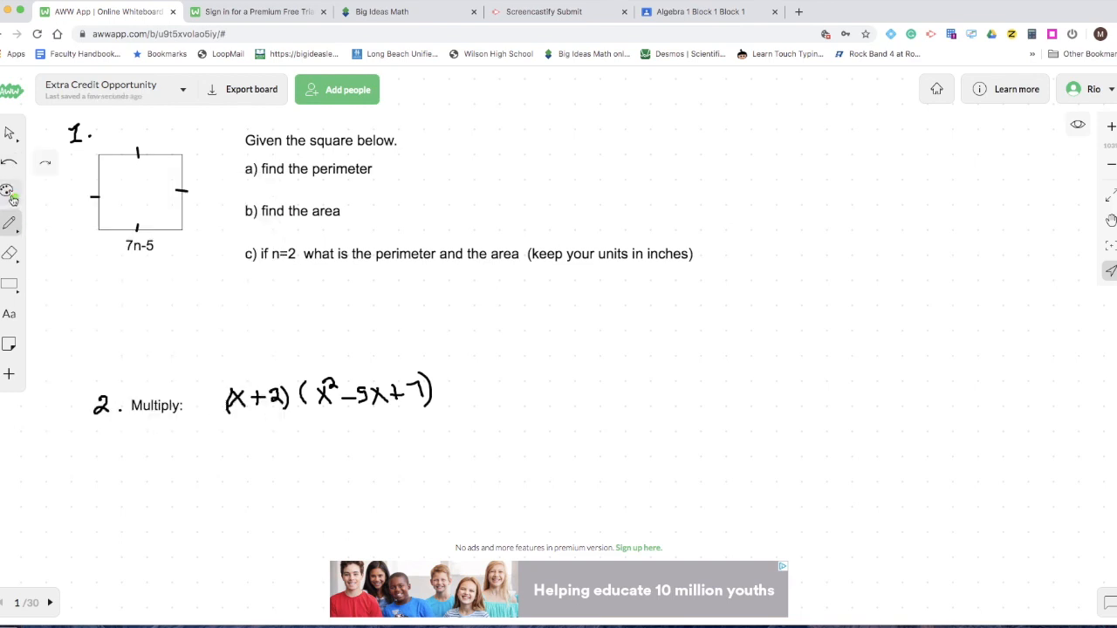
Set shape outline thickness to 6 and open an empty text entry below problem 1
left_click(10, 282)
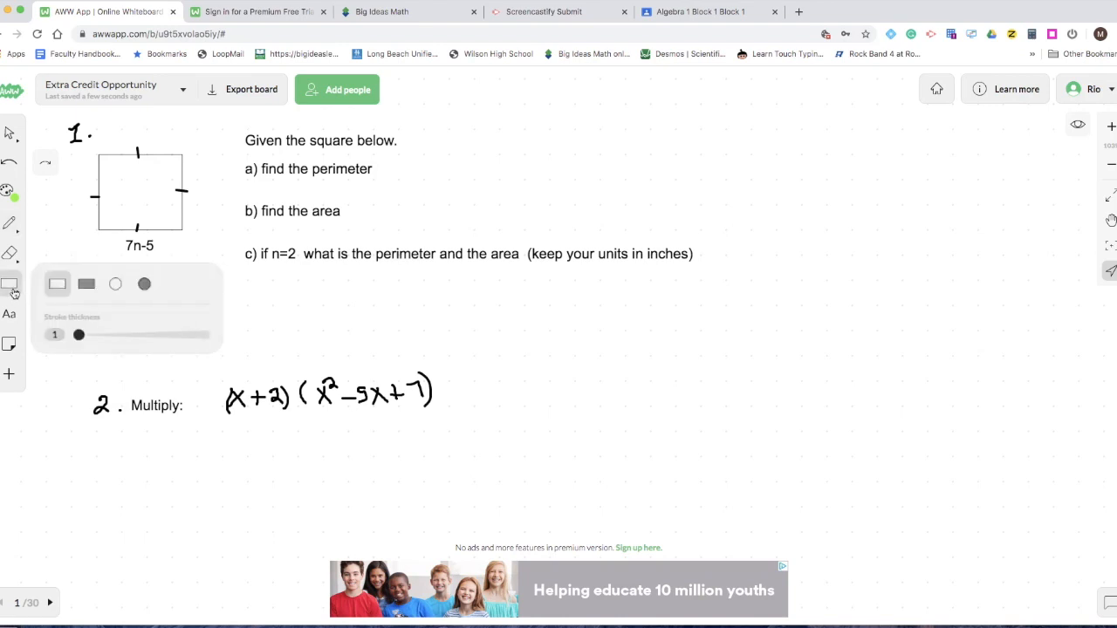
mouse_move(143, 283)
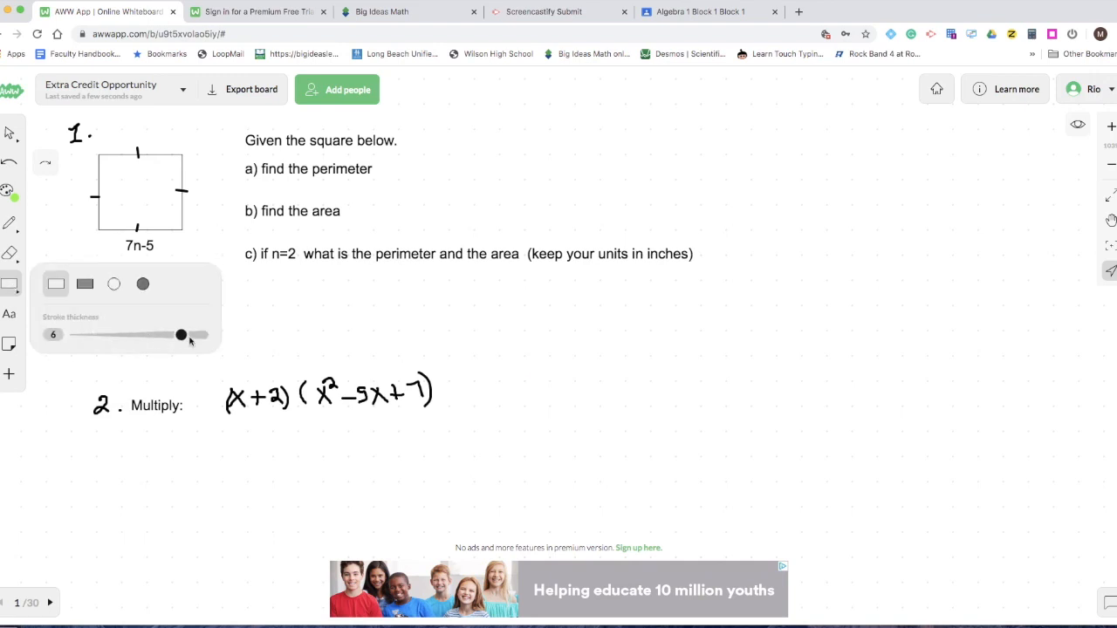
left_click_drag(554, 338, 672, 428)
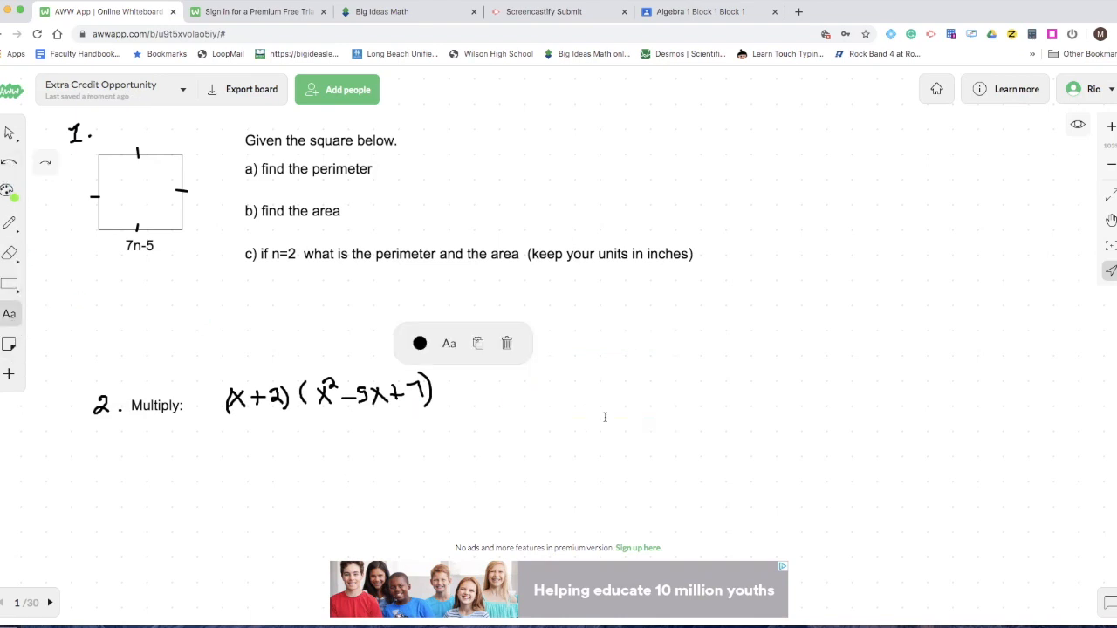
Type and resize the sflskf test text, then delete it from the board
type("sflskfjsdf")
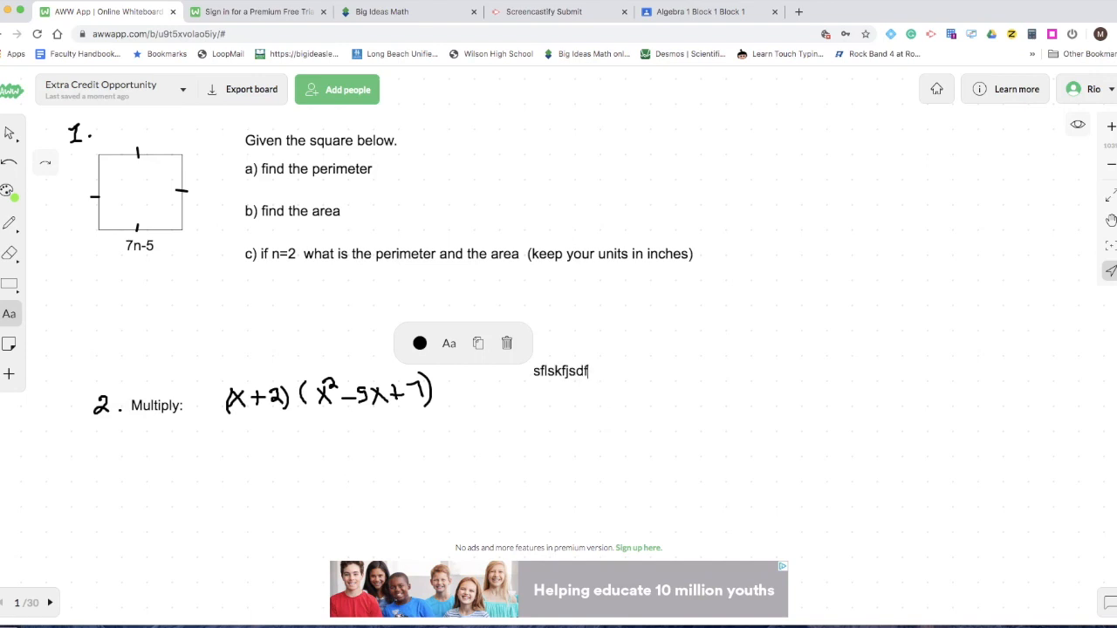
key("Backspace")
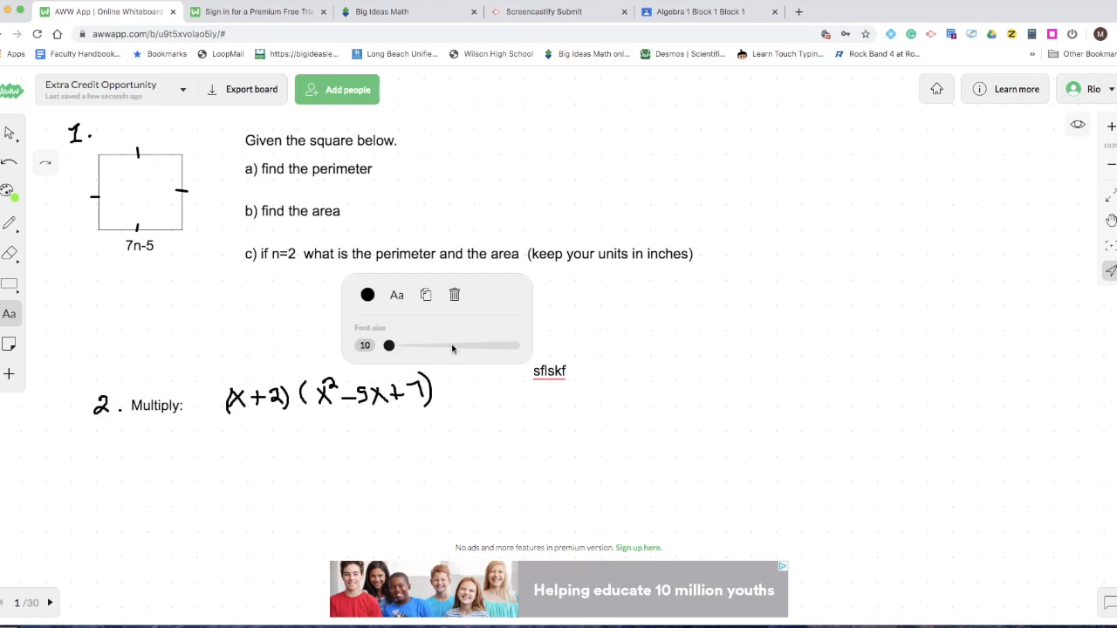
left_click_drag(389, 346, 450, 346)
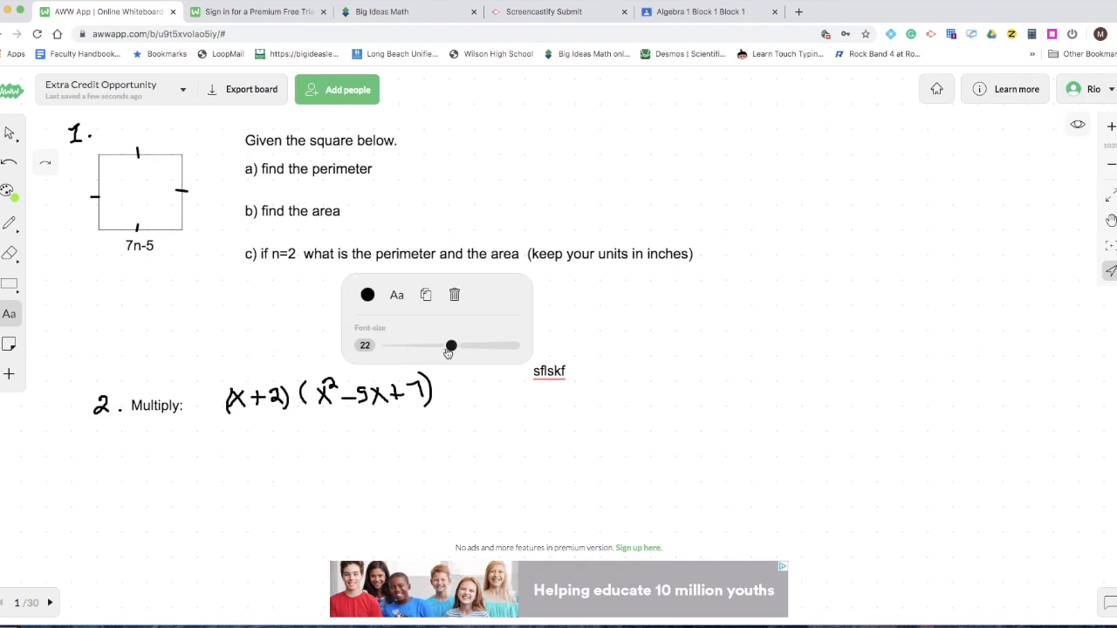
left_click_drag(450, 345, 493, 345)
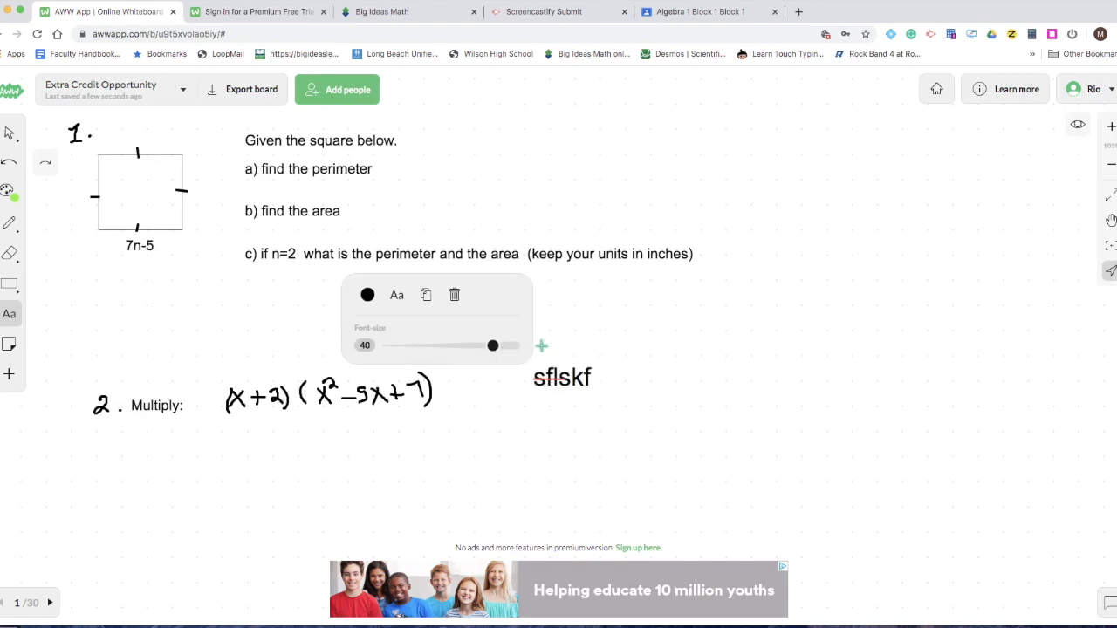
left_click_drag(493, 346, 452, 345)
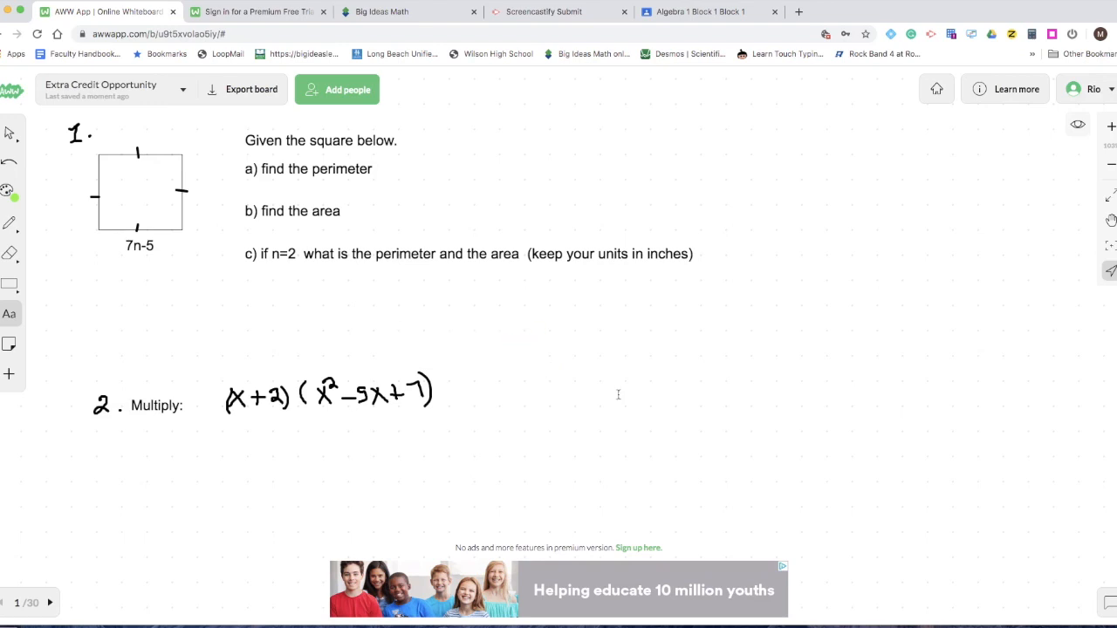
mouse_move(9, 347)
type("sdf")
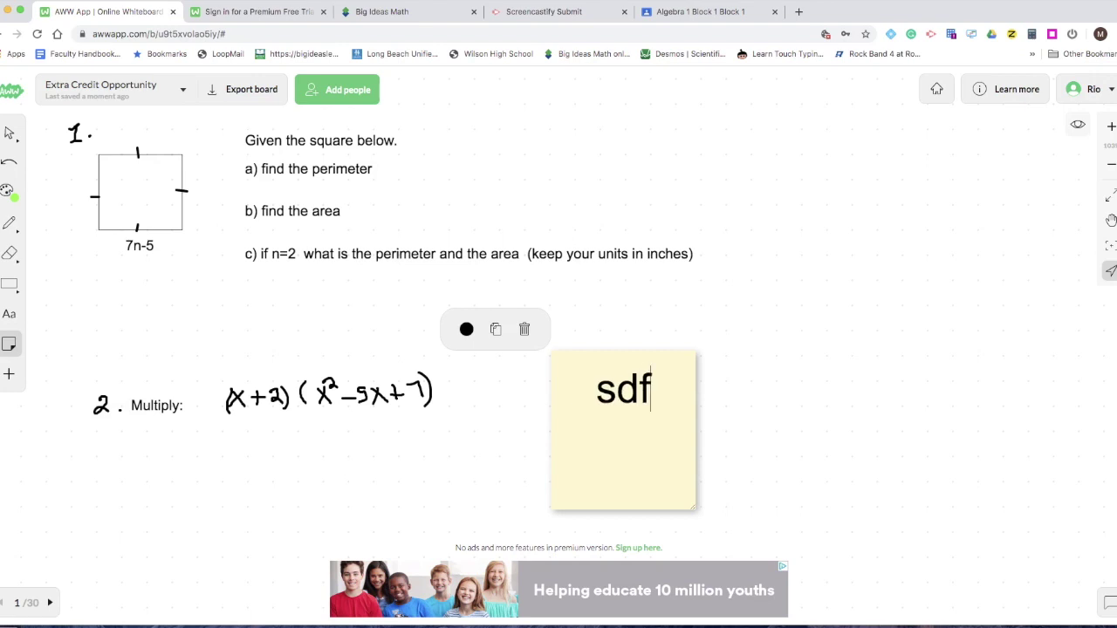
Replace the note's placeholder letters with 'I like this activity' beside problem 2
left_click(407, 288)
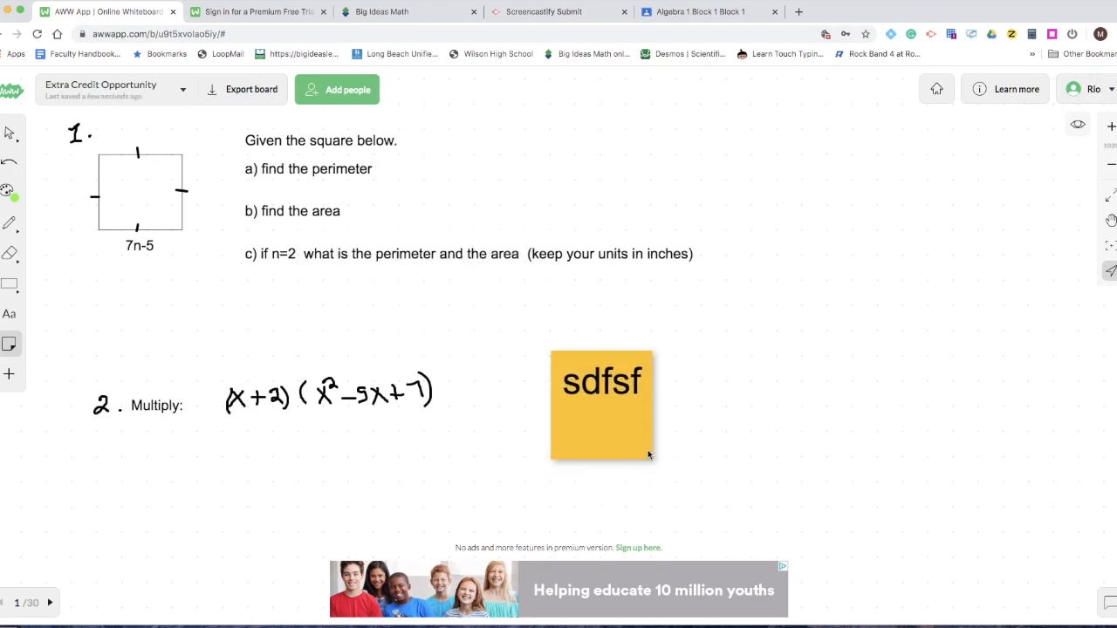
key("Backspace")
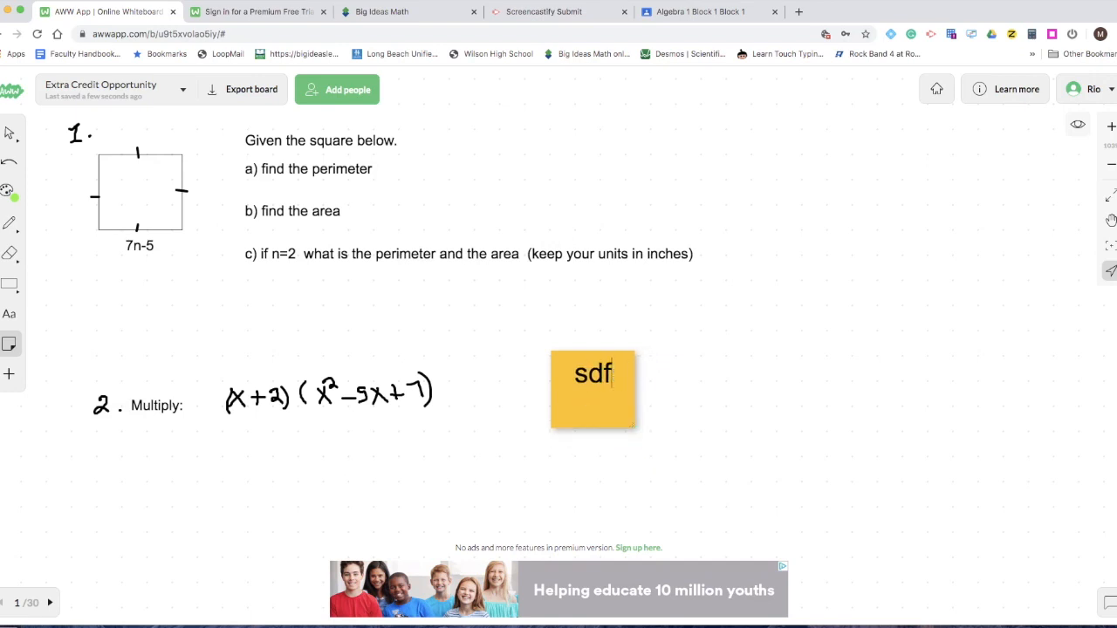
type("I like th")
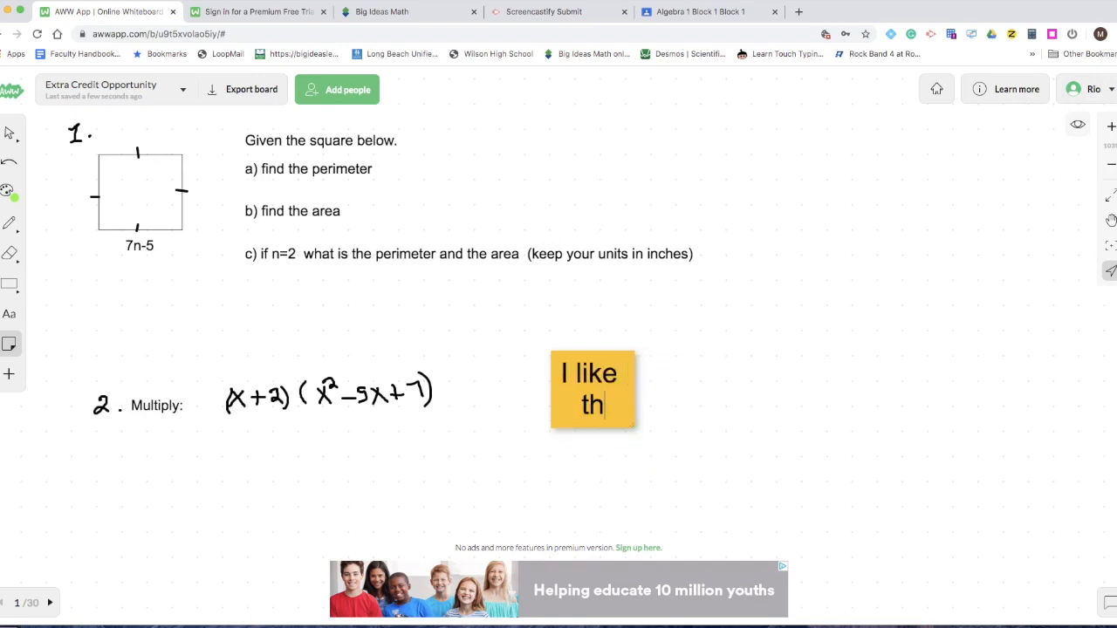
type("is act")
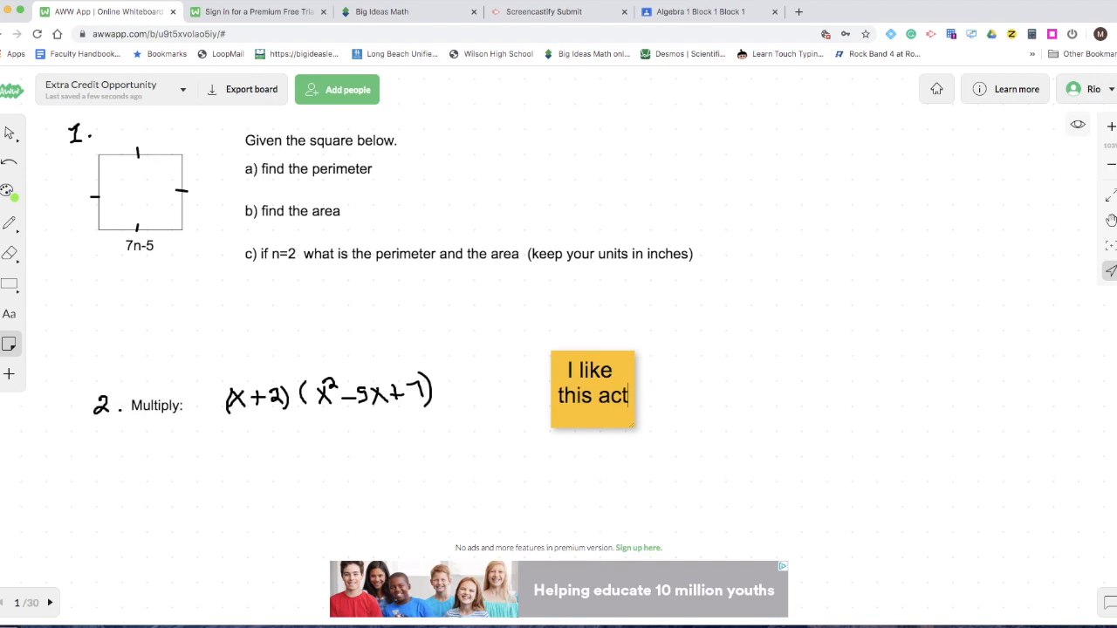
type("ivity")
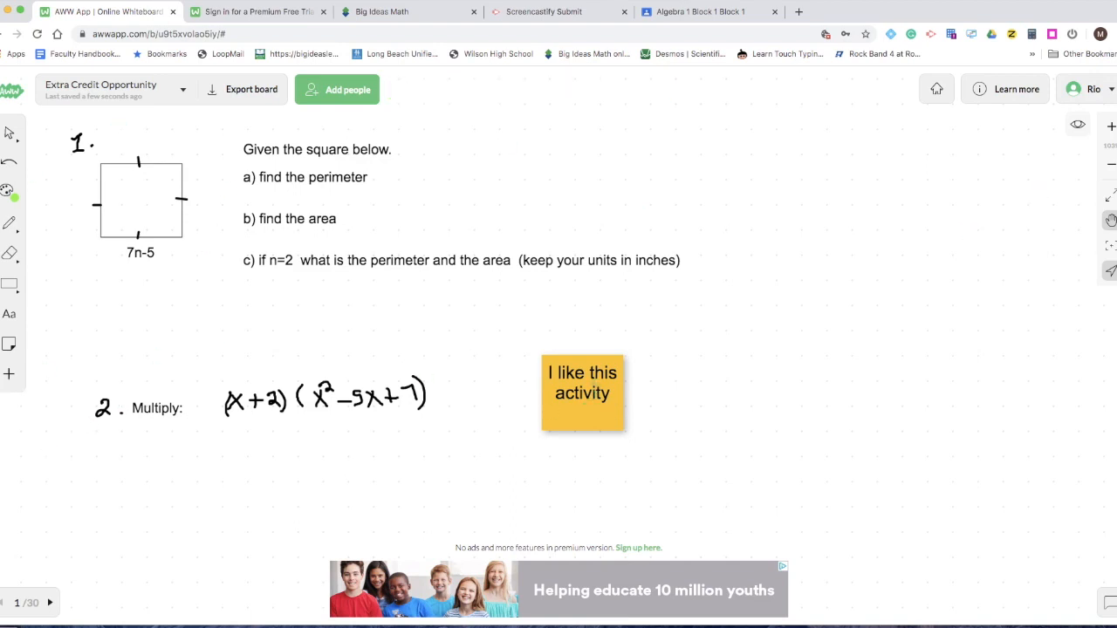
Erase the sticky note and export the board as an image
left_click(9, 253)
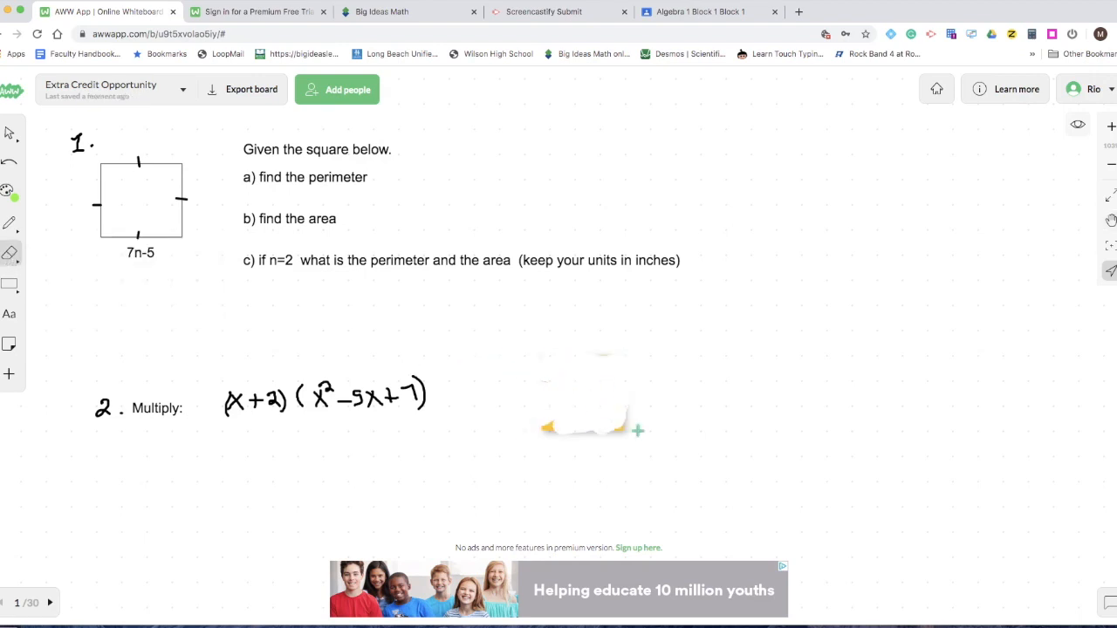
left_click(252, 89)
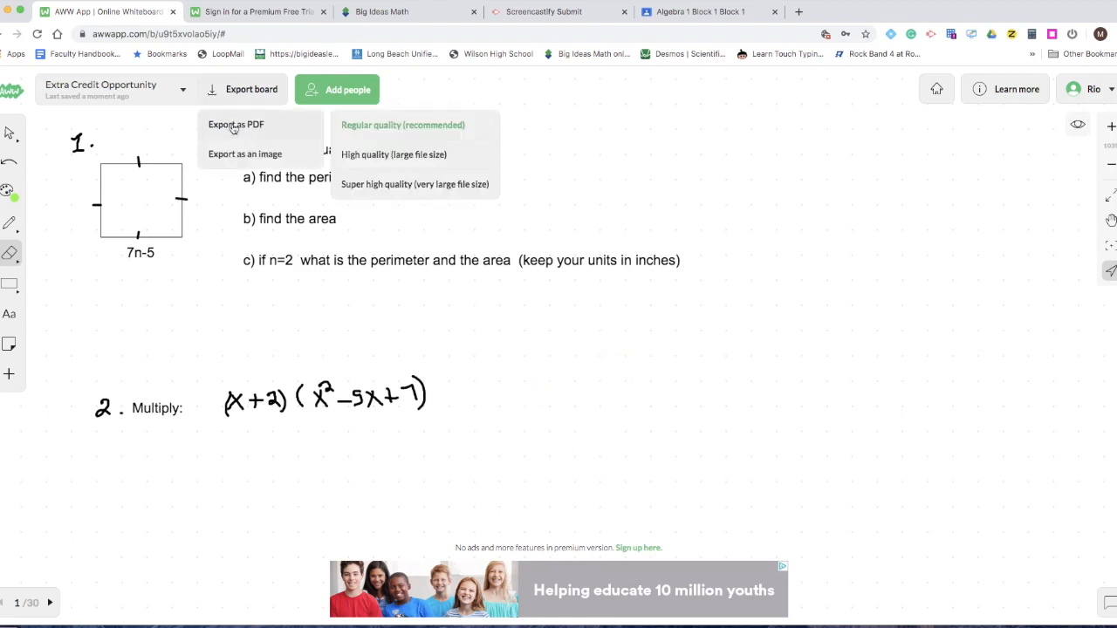
mouse_move(245, 154)
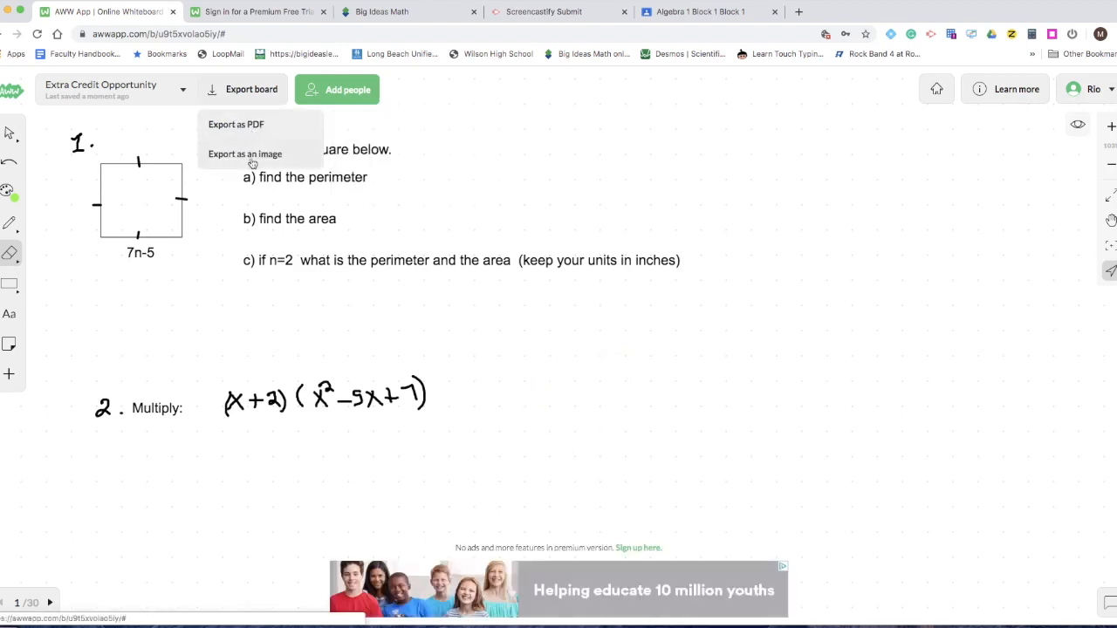
left_click(245, 154)
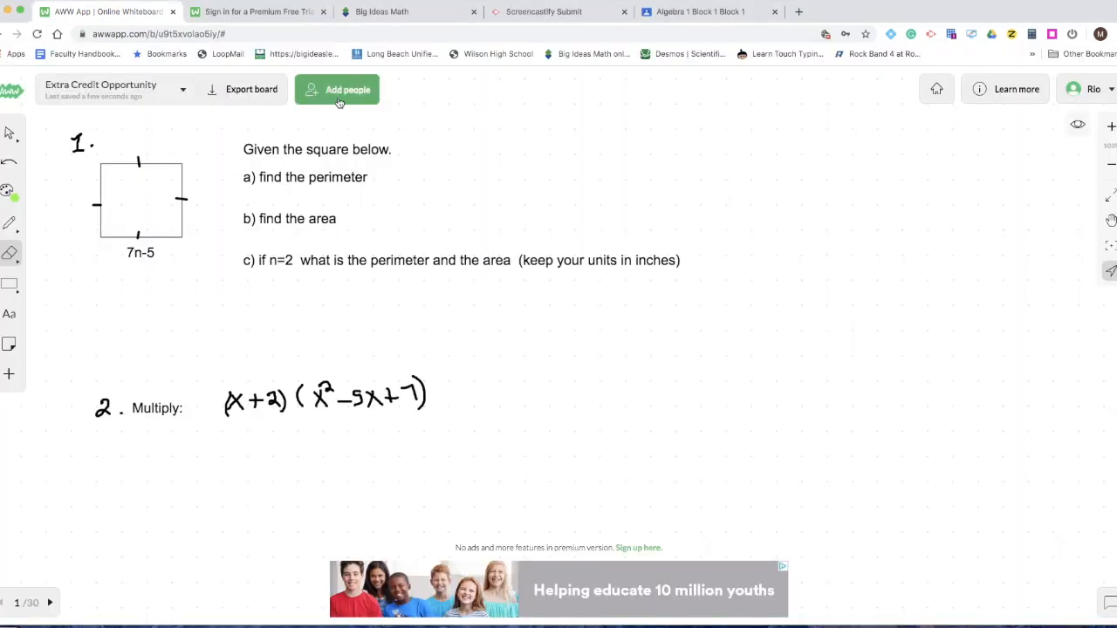
Copy the board's share link with everyone allowed to edit
left_click(337, 89)
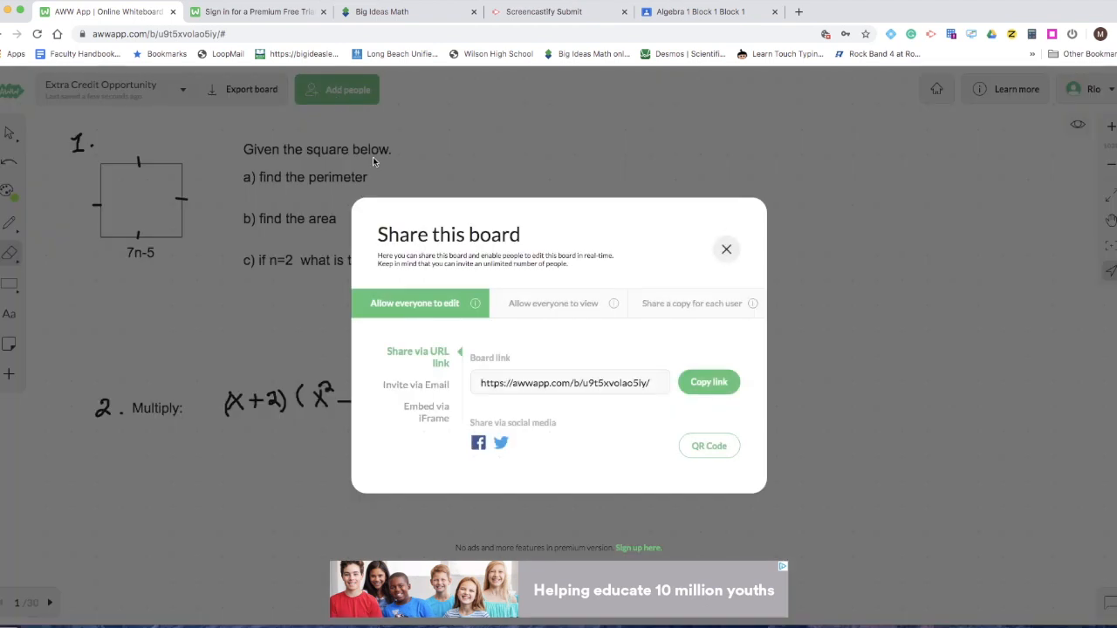
mouse_move(448, 309)
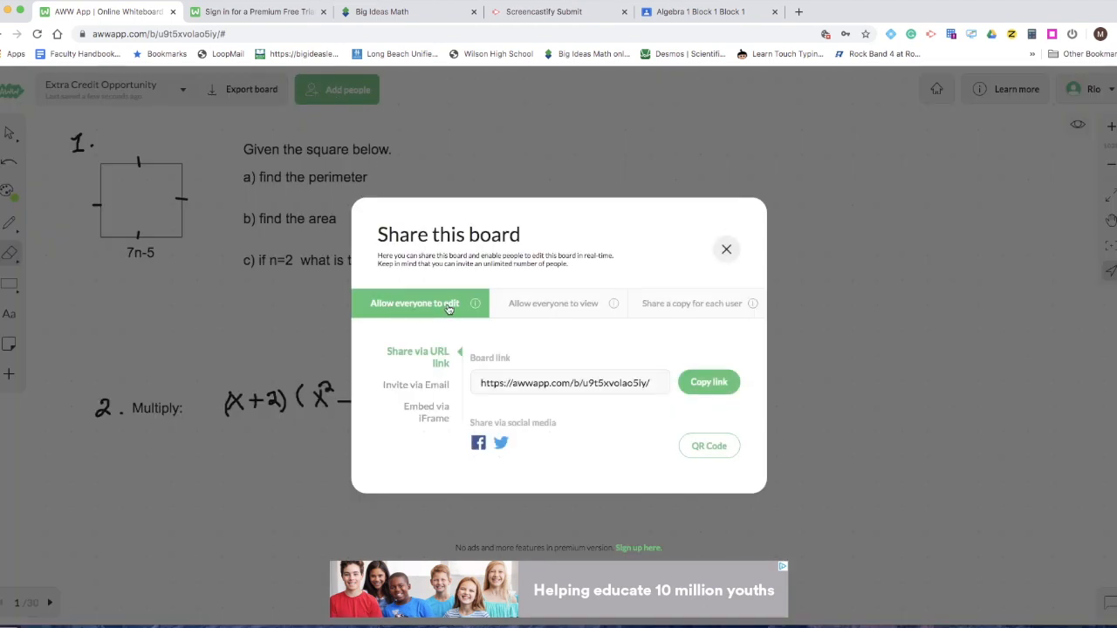
mouse_move(581, 334)
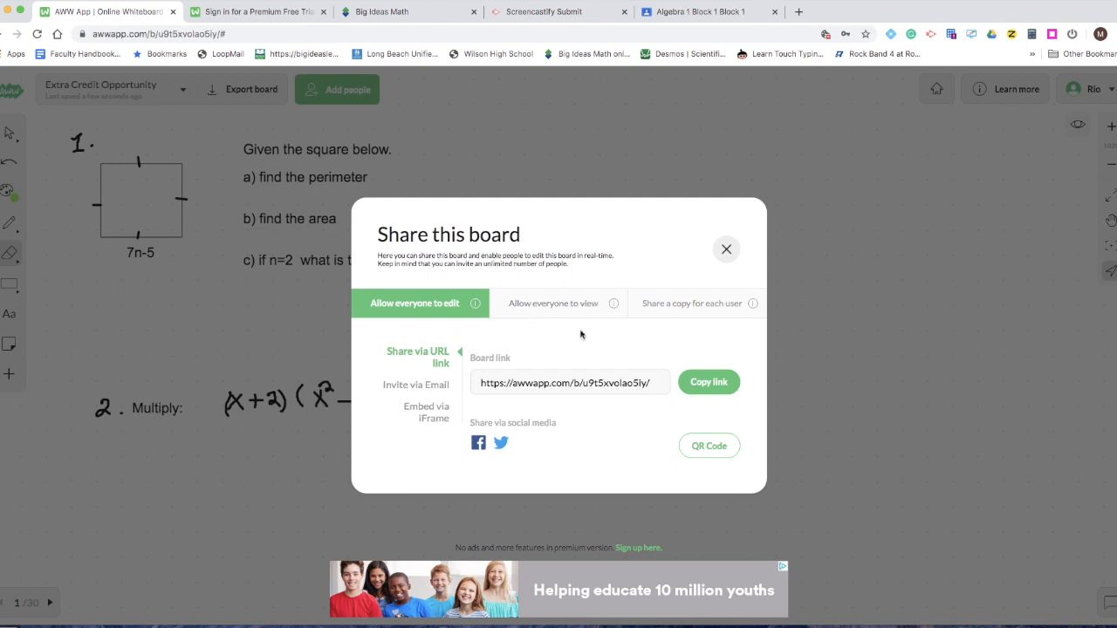
left_click(709, 382)
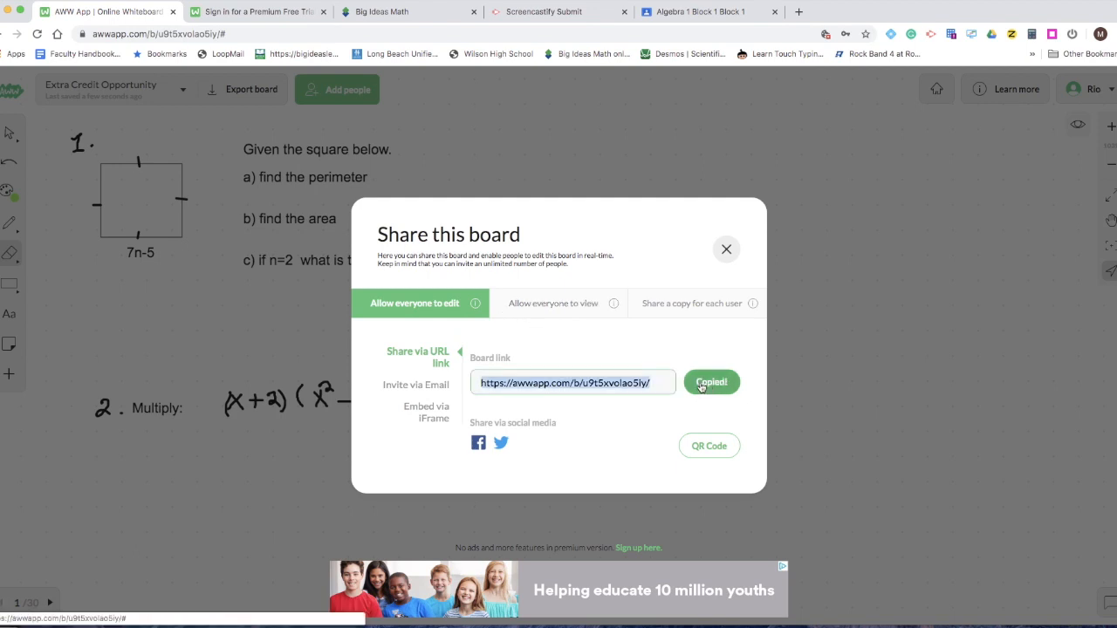